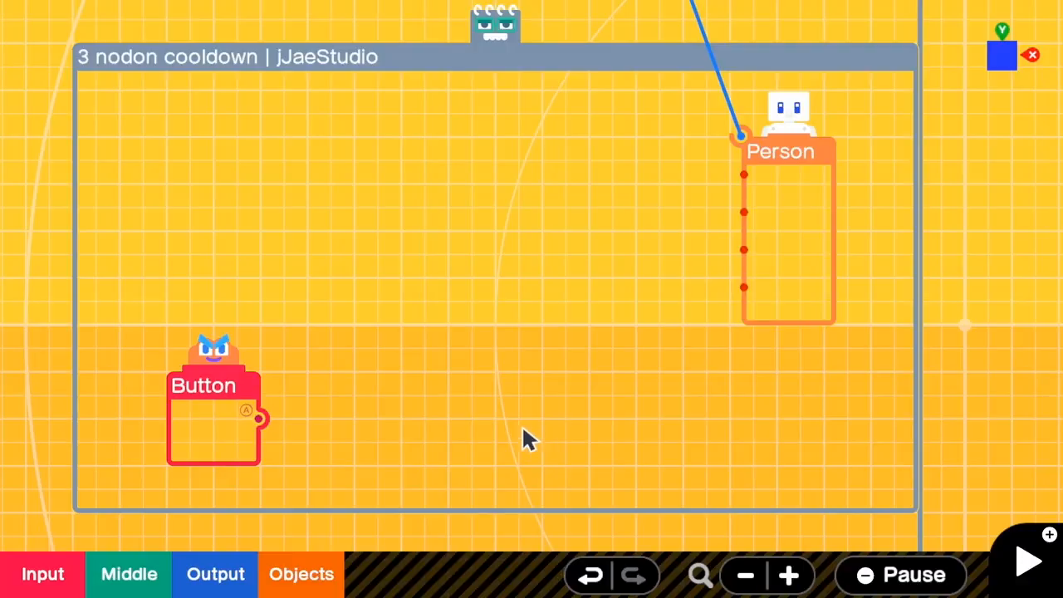
mouse_move(170, 382)
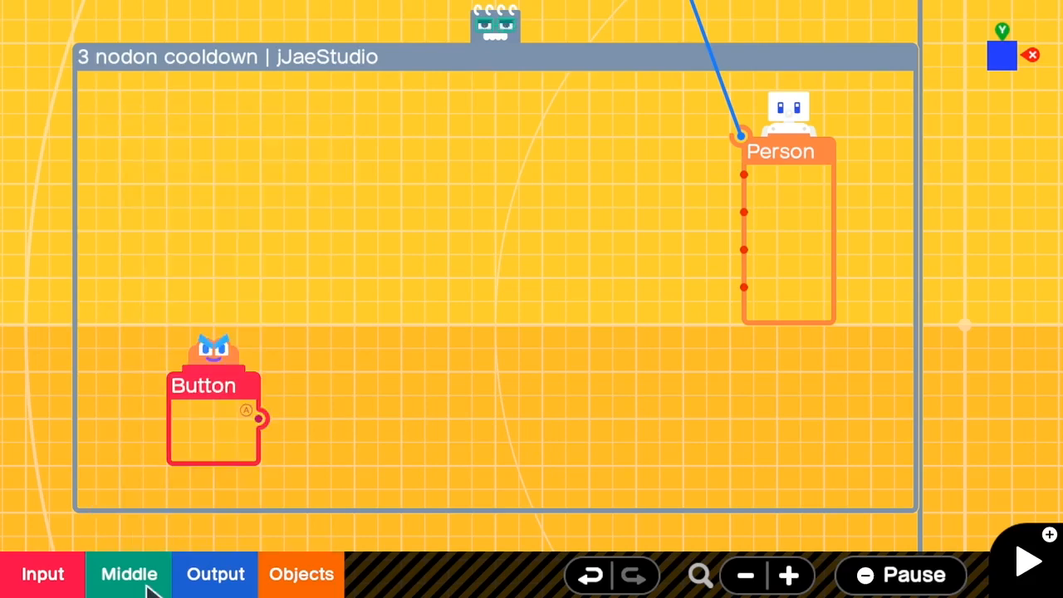
Place a Timer Nodon from the Middle list and set its wait time to 0.01 seconds.
left_click(130, 574)
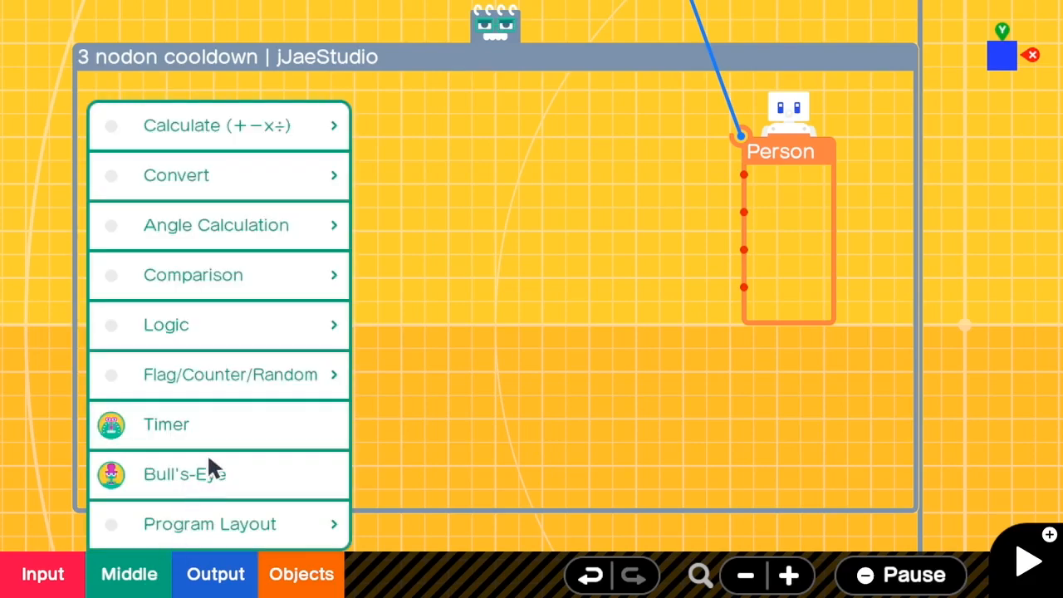
left_click(167, 425)
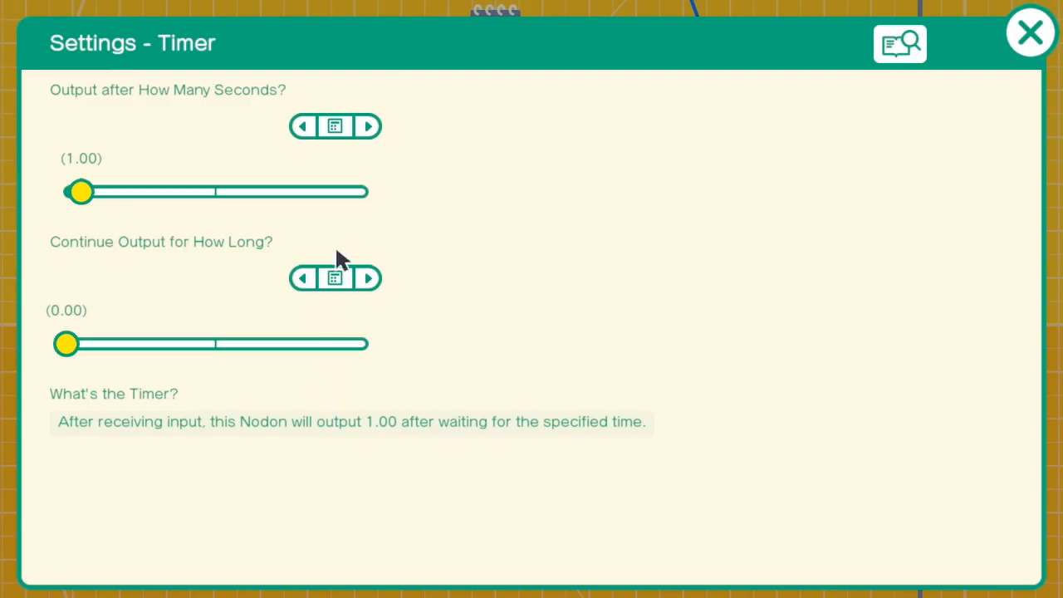
left_click(335, 126)
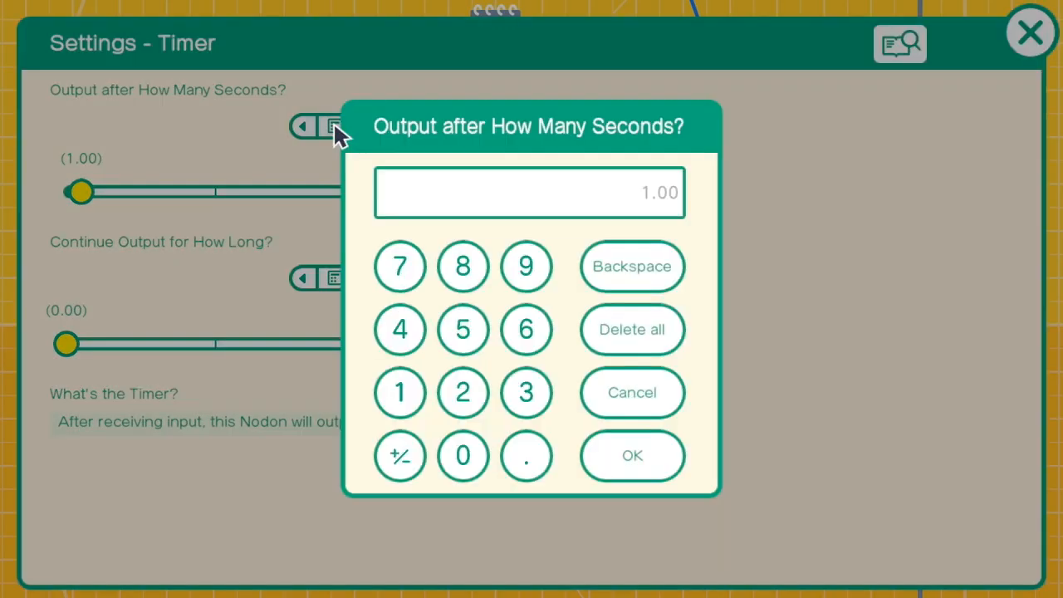
left_click(398, 392)
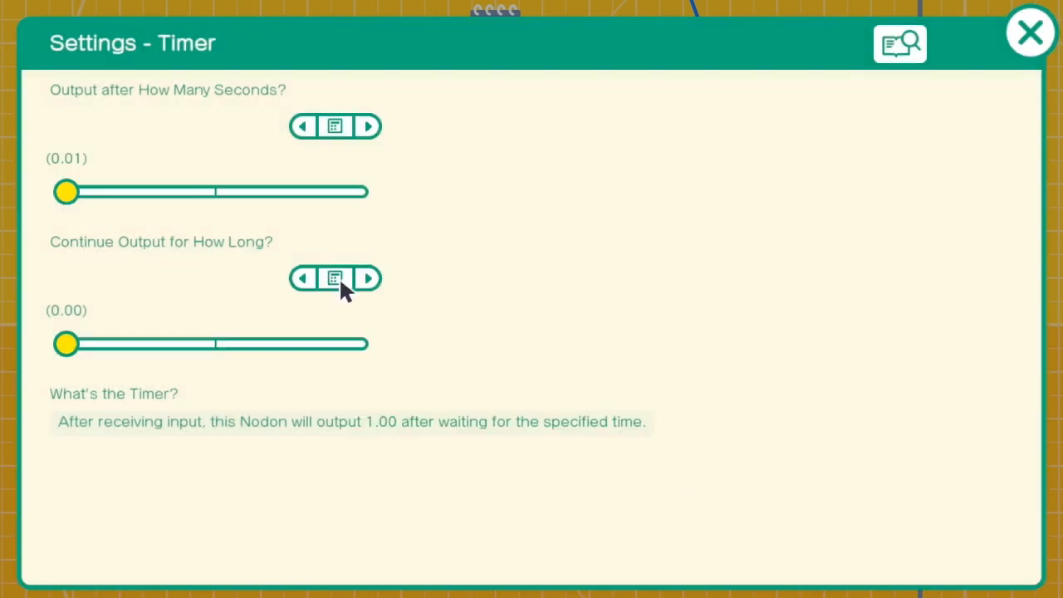
Set the Timer's output duration to 0.99 seconds.
left_click(335, 279)
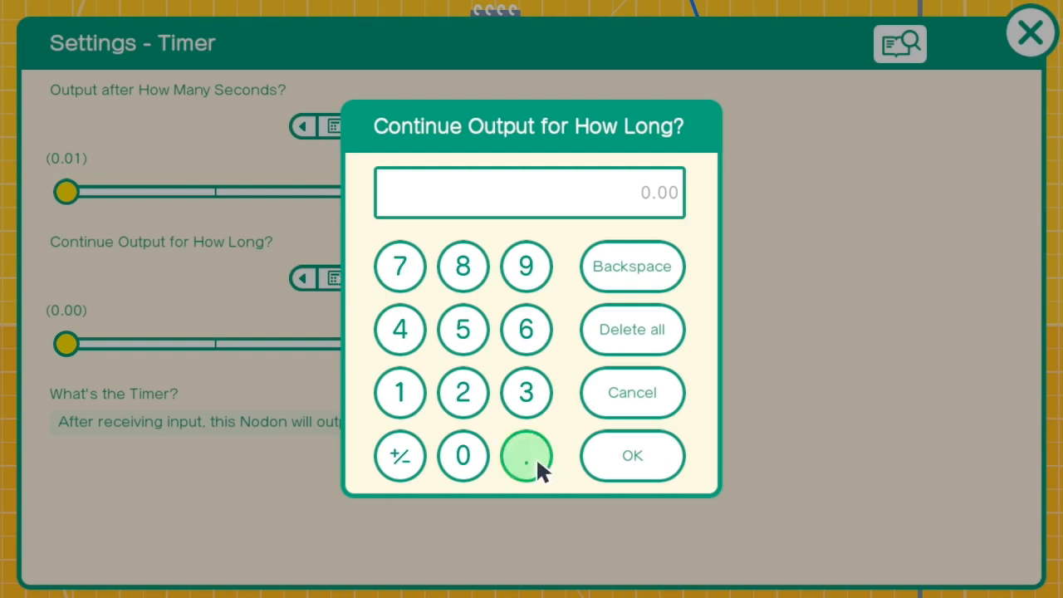
left_click(525, 455)
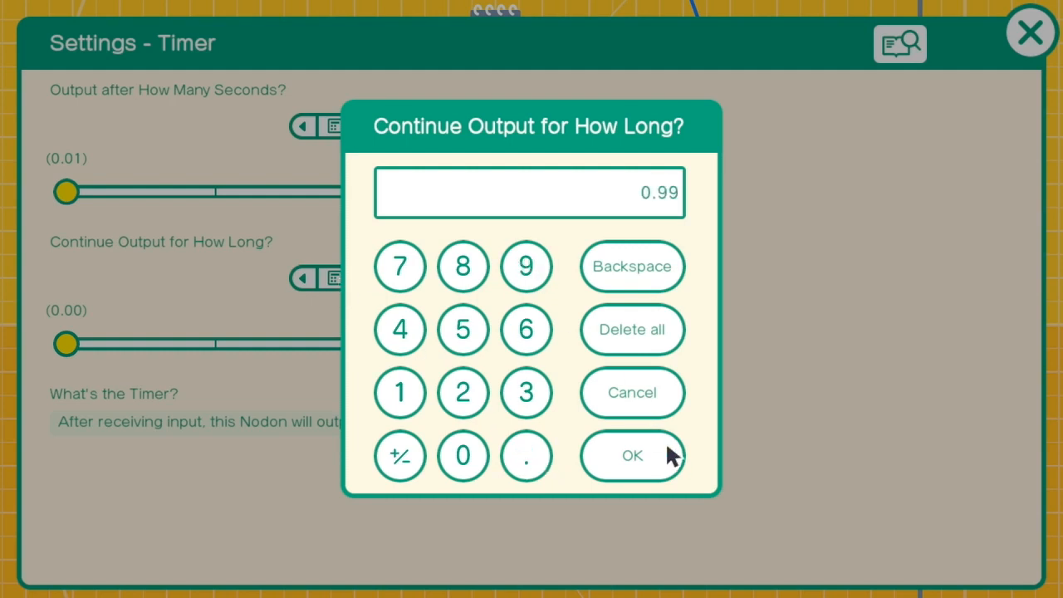
left_click(631, 455)
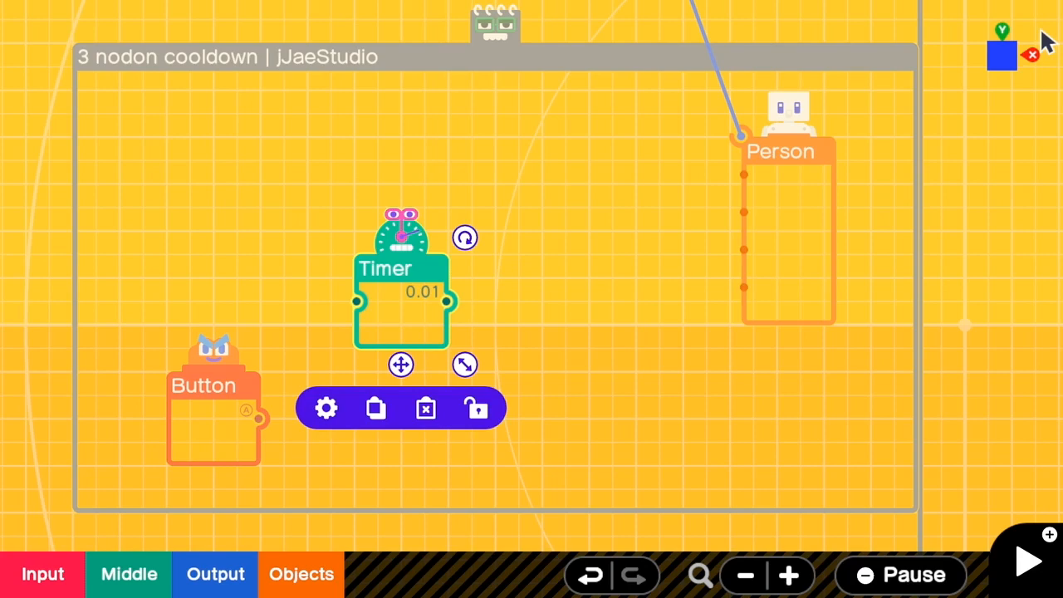
mouse_move(624, 464)
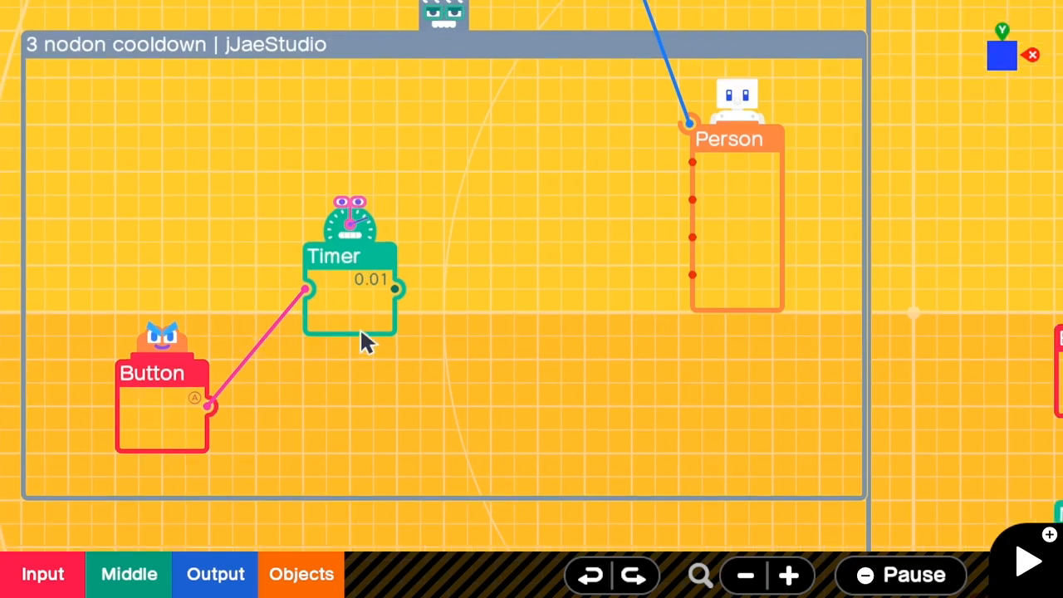
mouse_move(182, 497)
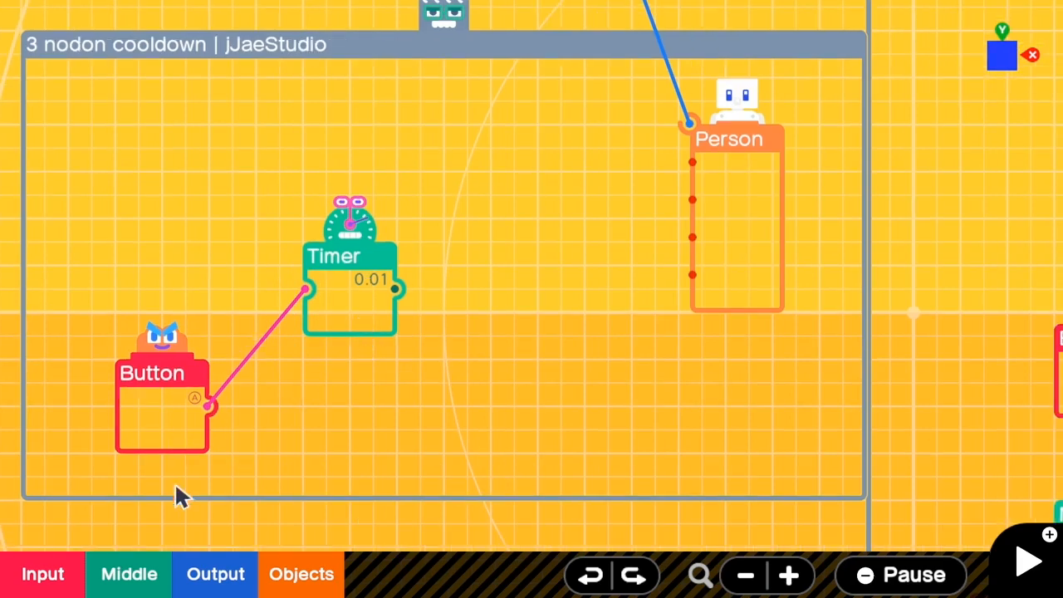
Add a NOT Nodon from Middle > Logic to receive the Timer's output.
left_click(737, 215)
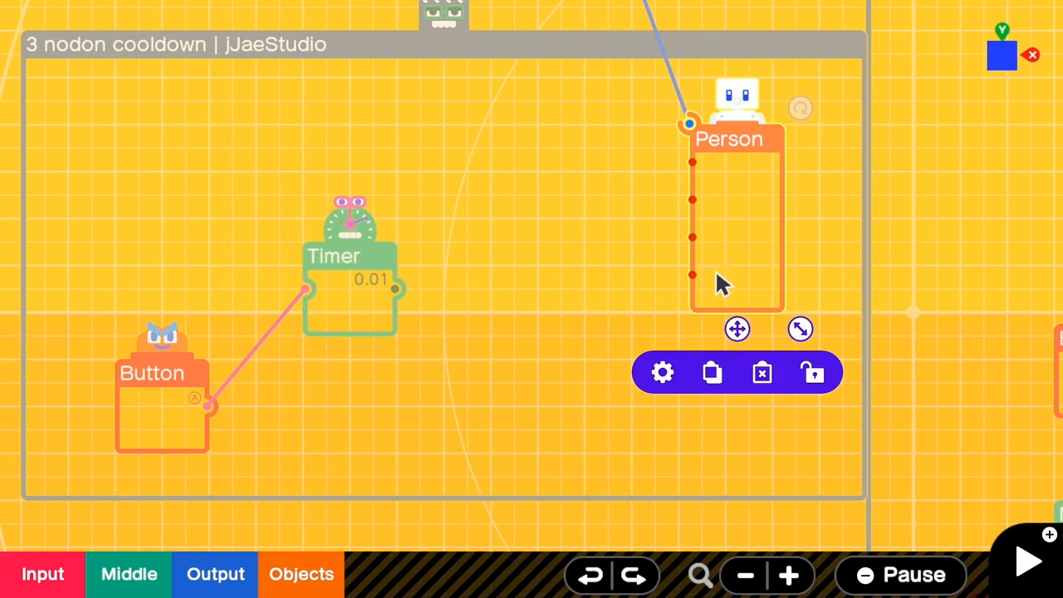
mouse_move(711, 296)
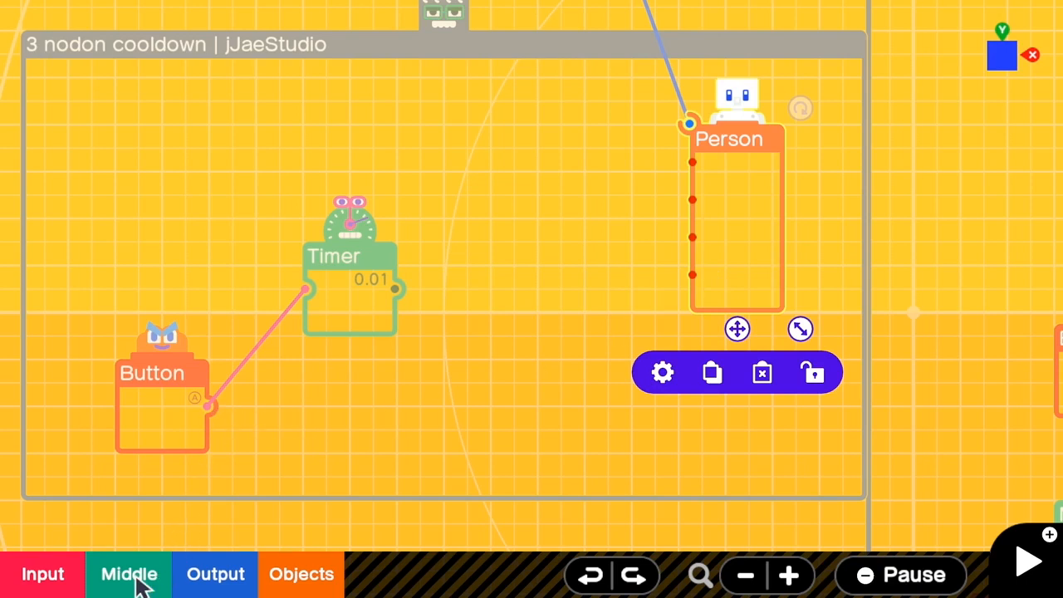
left_click(129, 574)
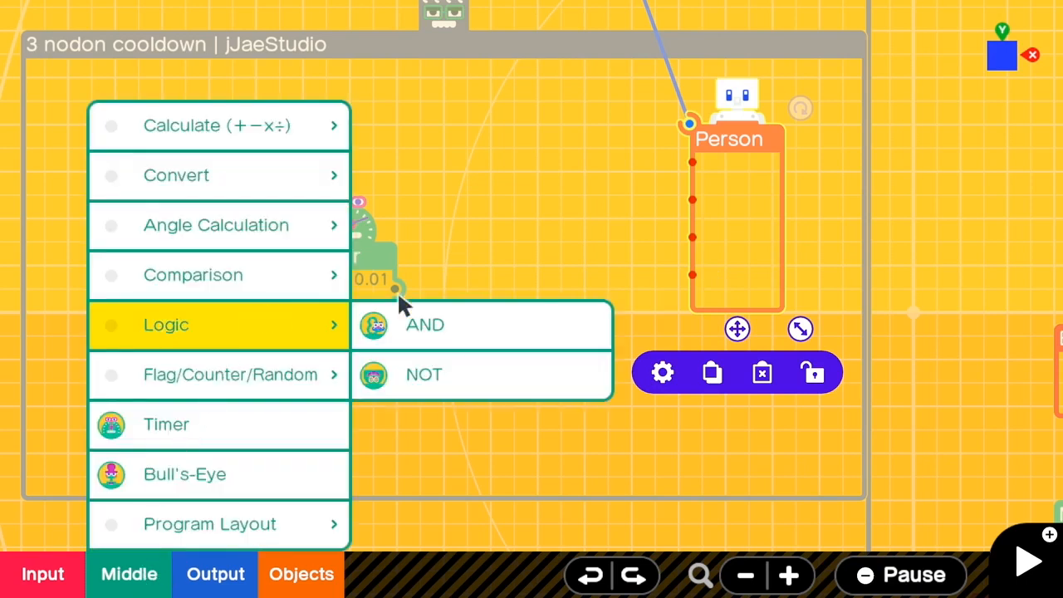
left_click(423, 374)
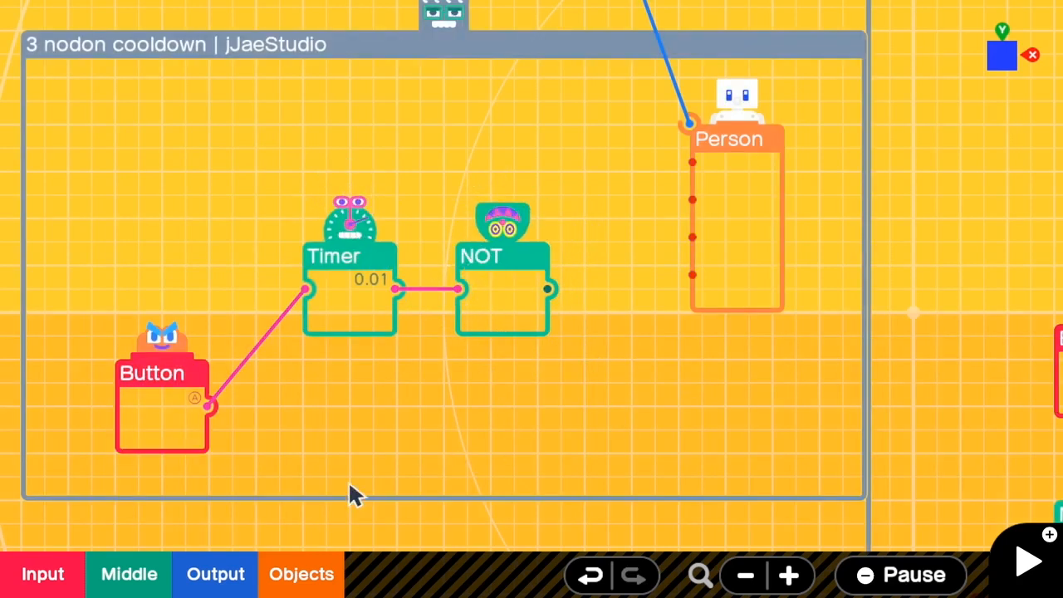
left_click(129, 573)
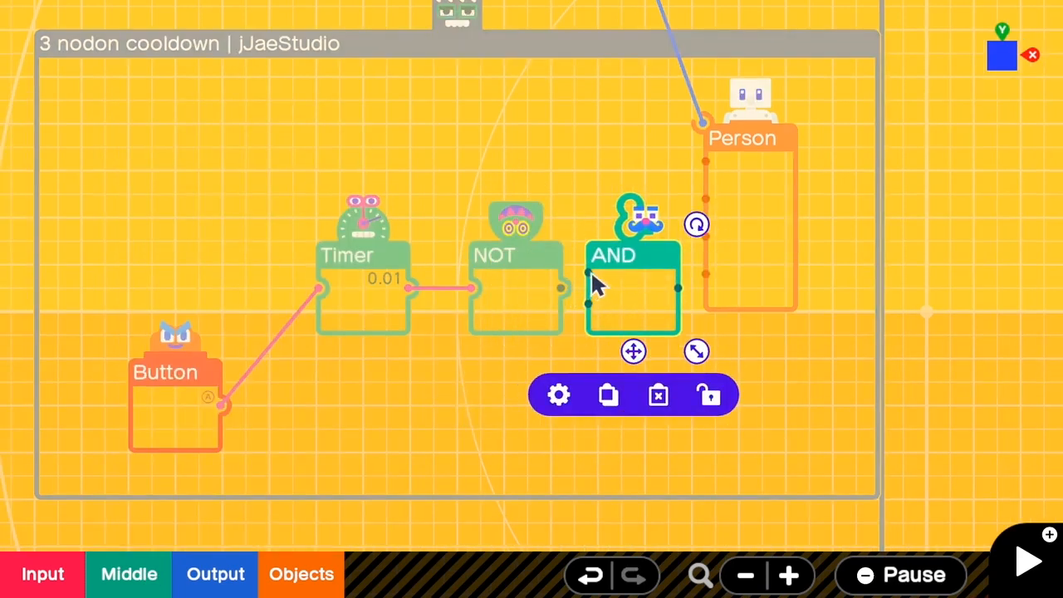
Wire the NOT and Button outputs into the AND, AND to Person, and play to test the cooldown.
left_click_drag(219, 404, 587, 303)
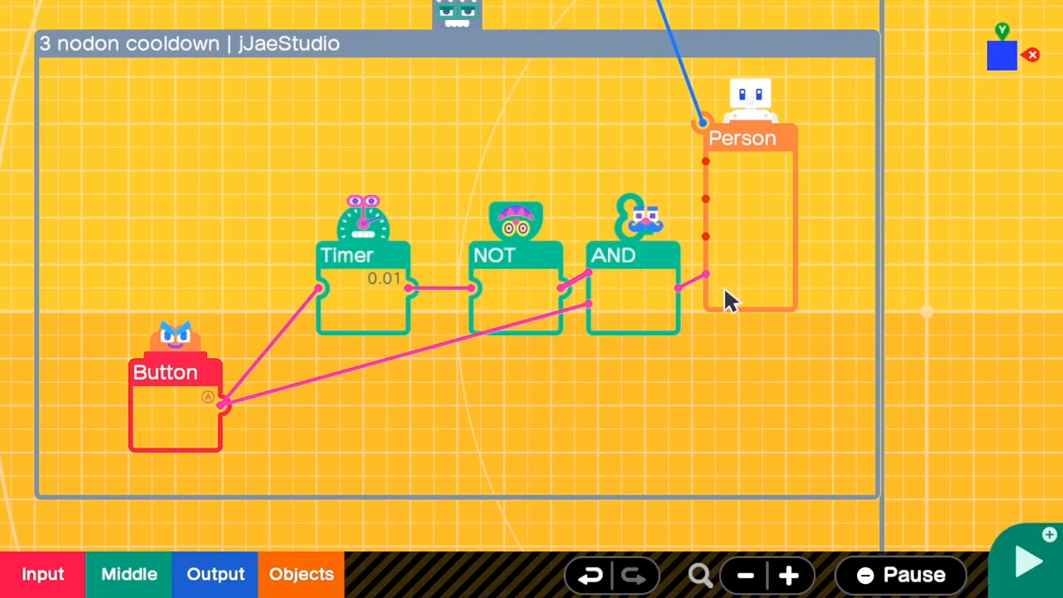
left_click(1023, 559)
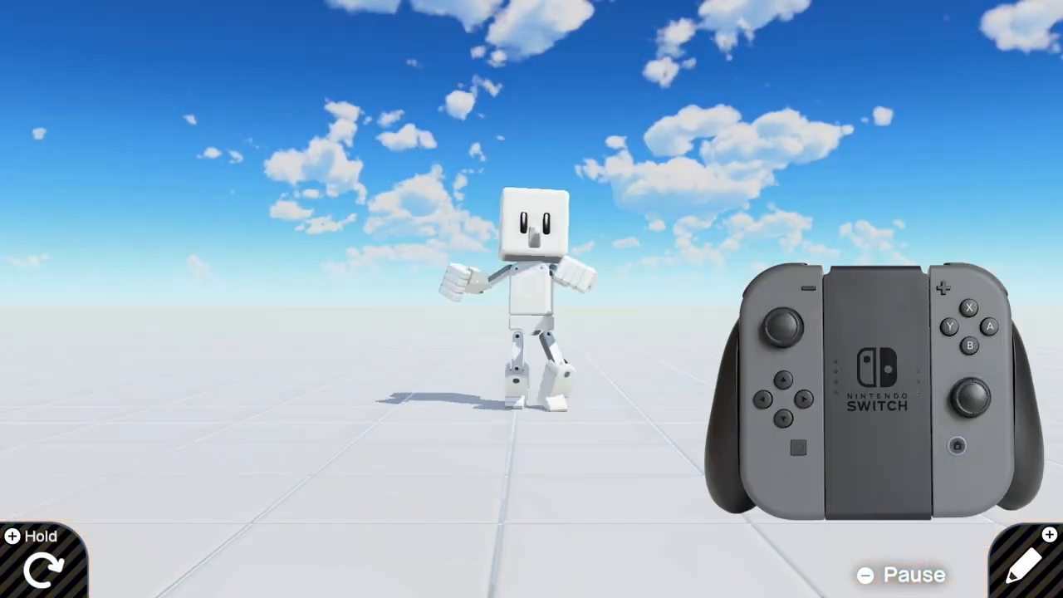